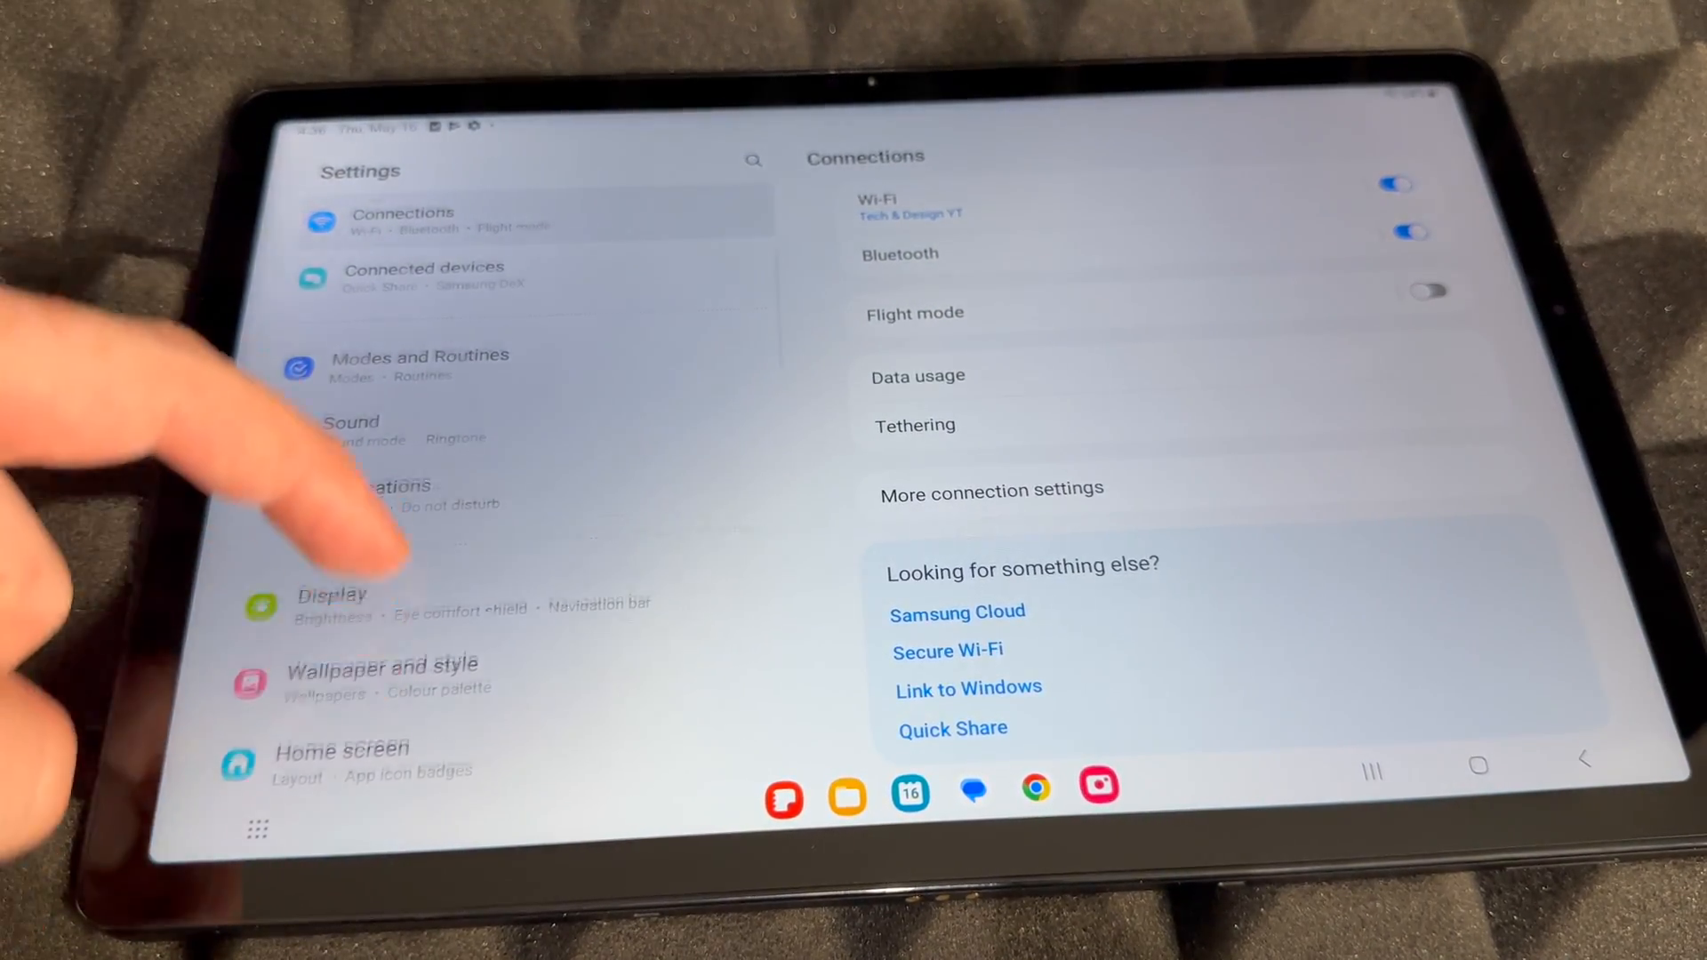
Go into General management and bring the Reset option into view
scroll("down", 3)
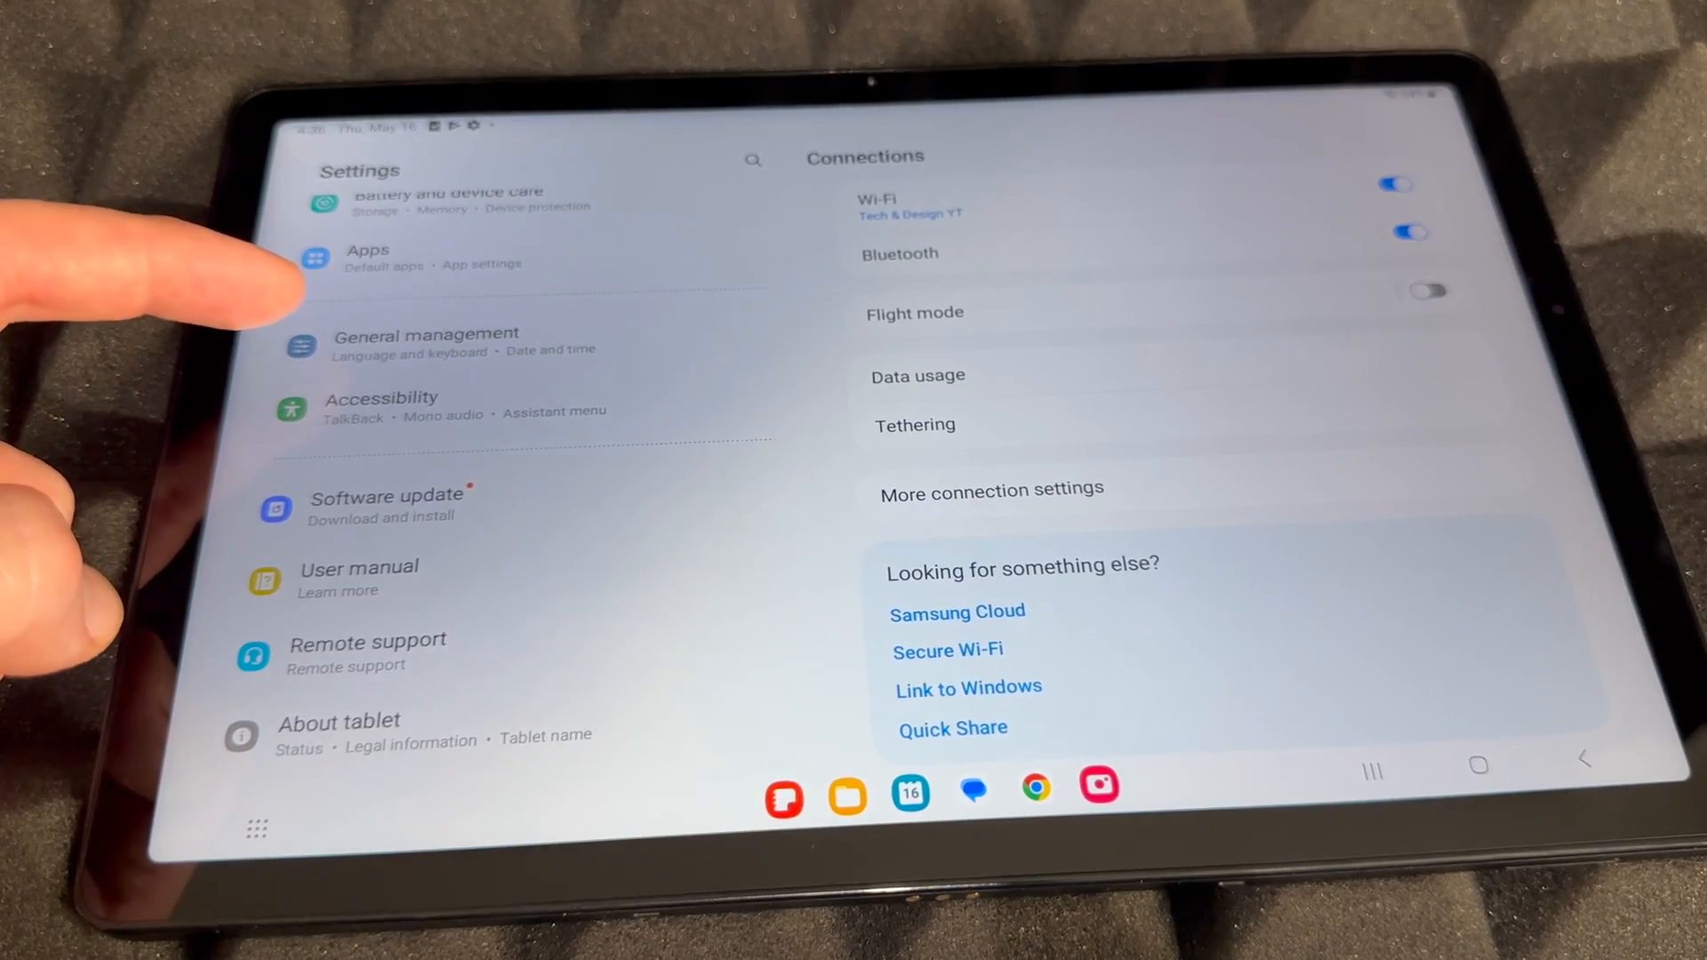
left_click(425, 343)
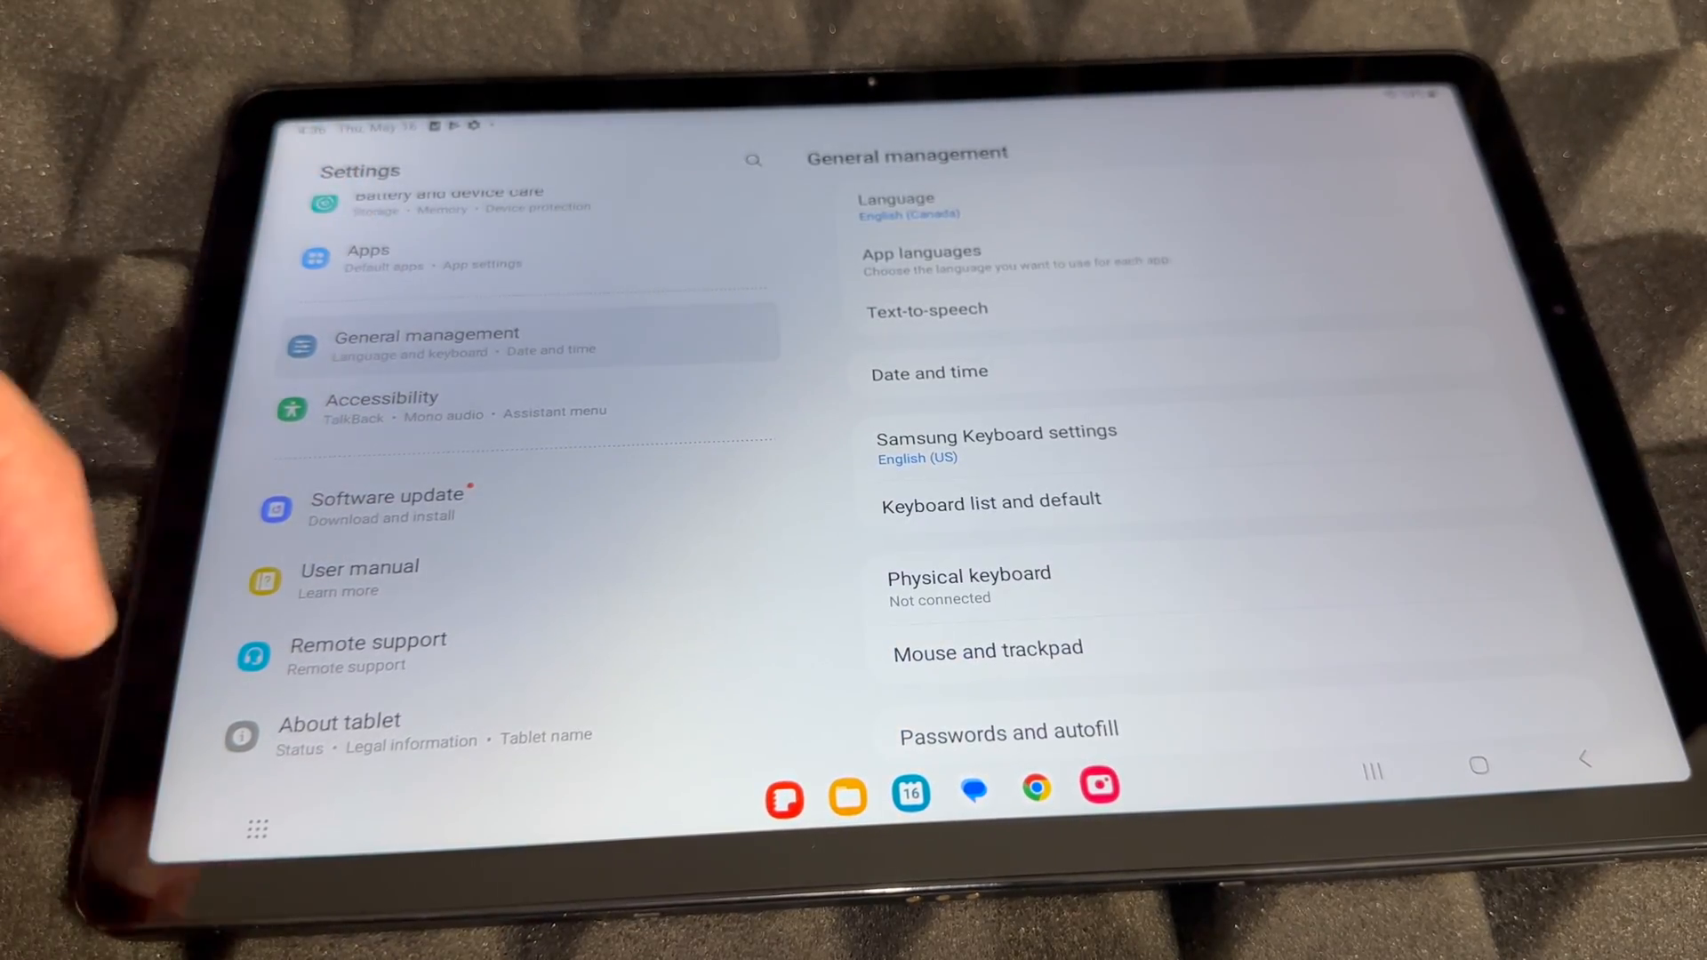
scroll("down", 3)
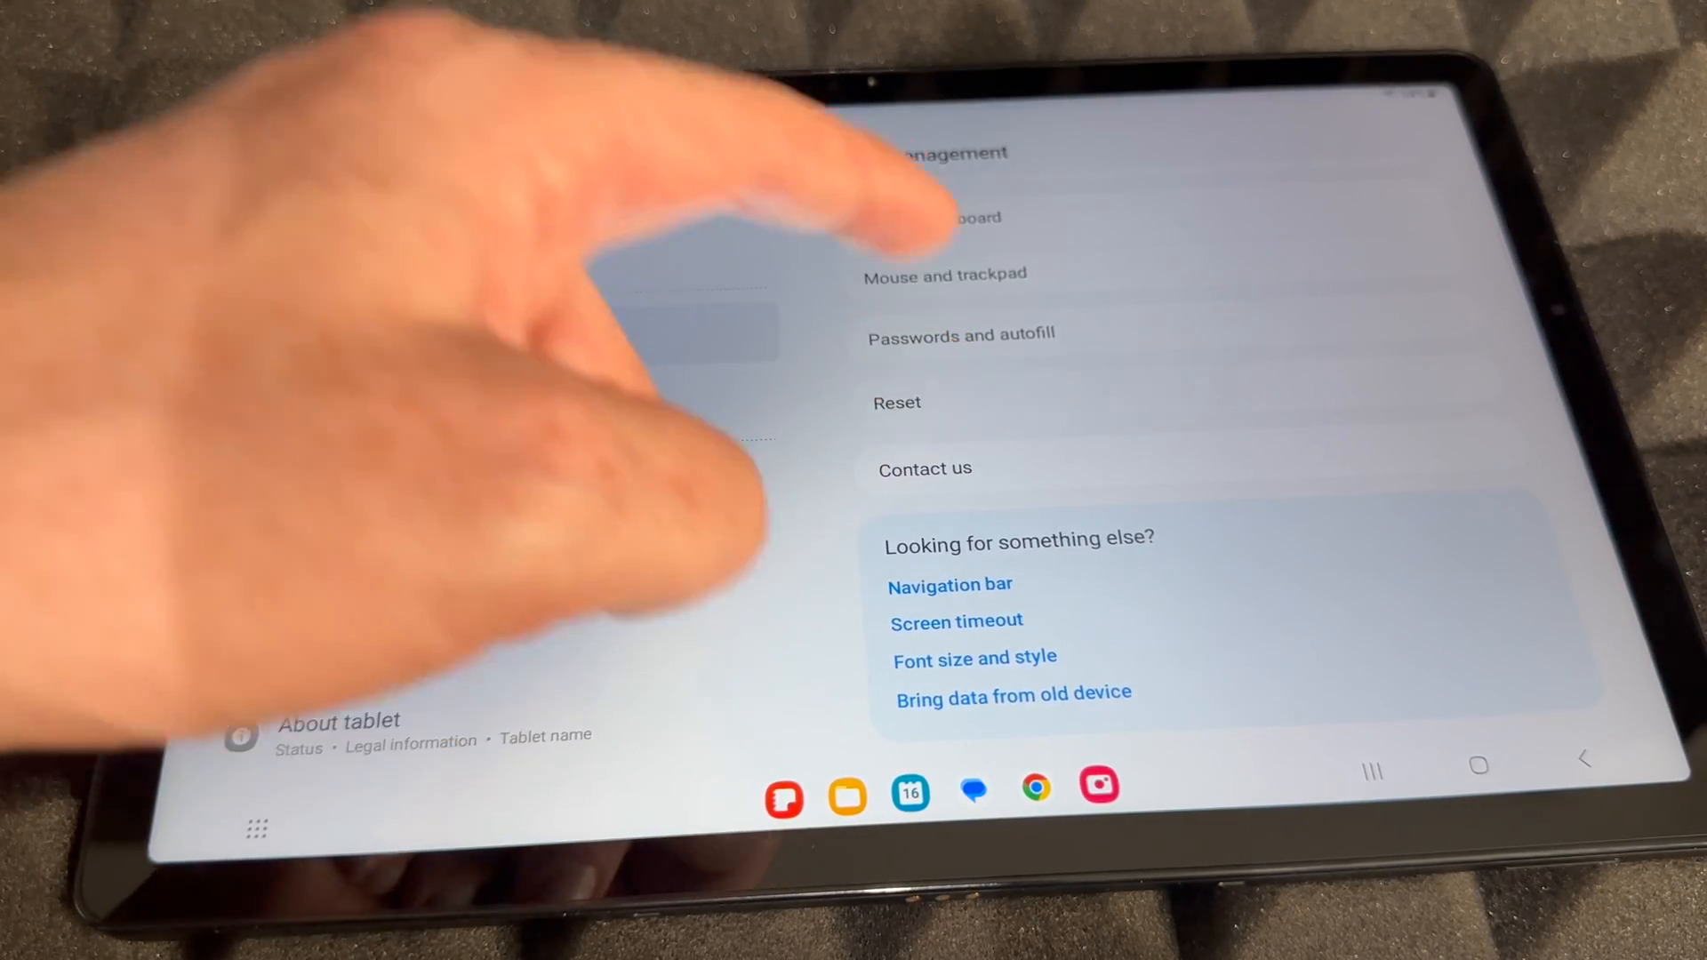
Go to Reset, then Factory data reset, showing the accounts and apps to be erased
left_click(897, 404)
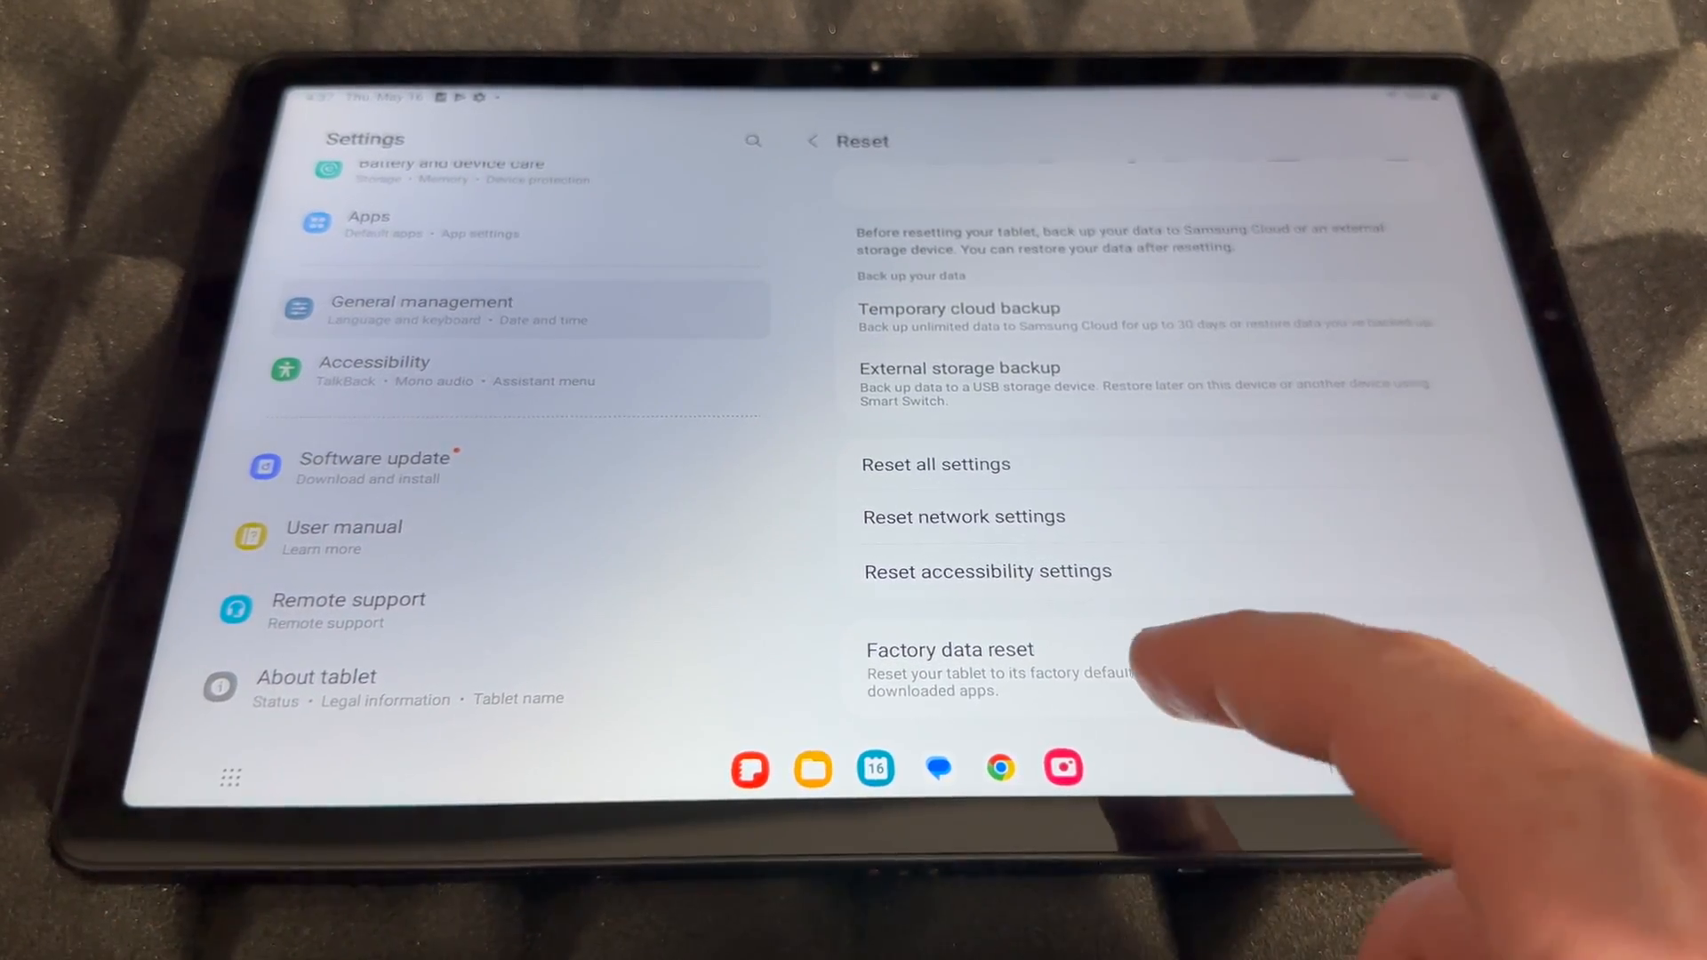
left_click(950, 651)
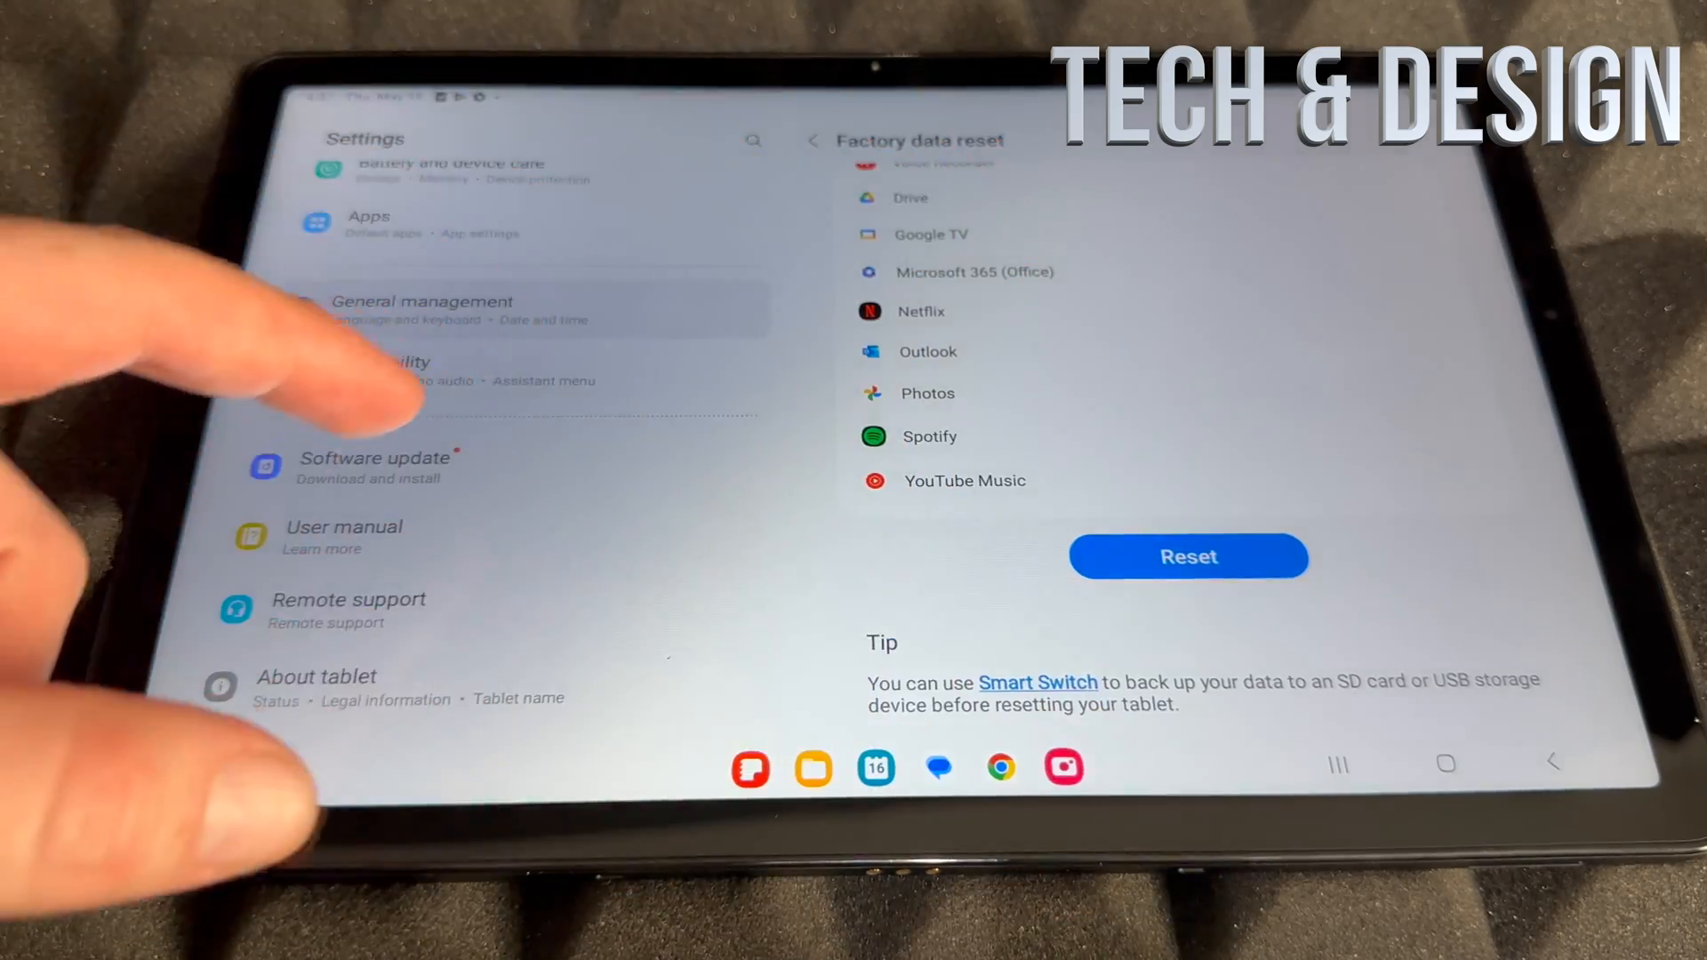
Start the factory data reset and confirm it with Delete all
left_click(1188, 557)
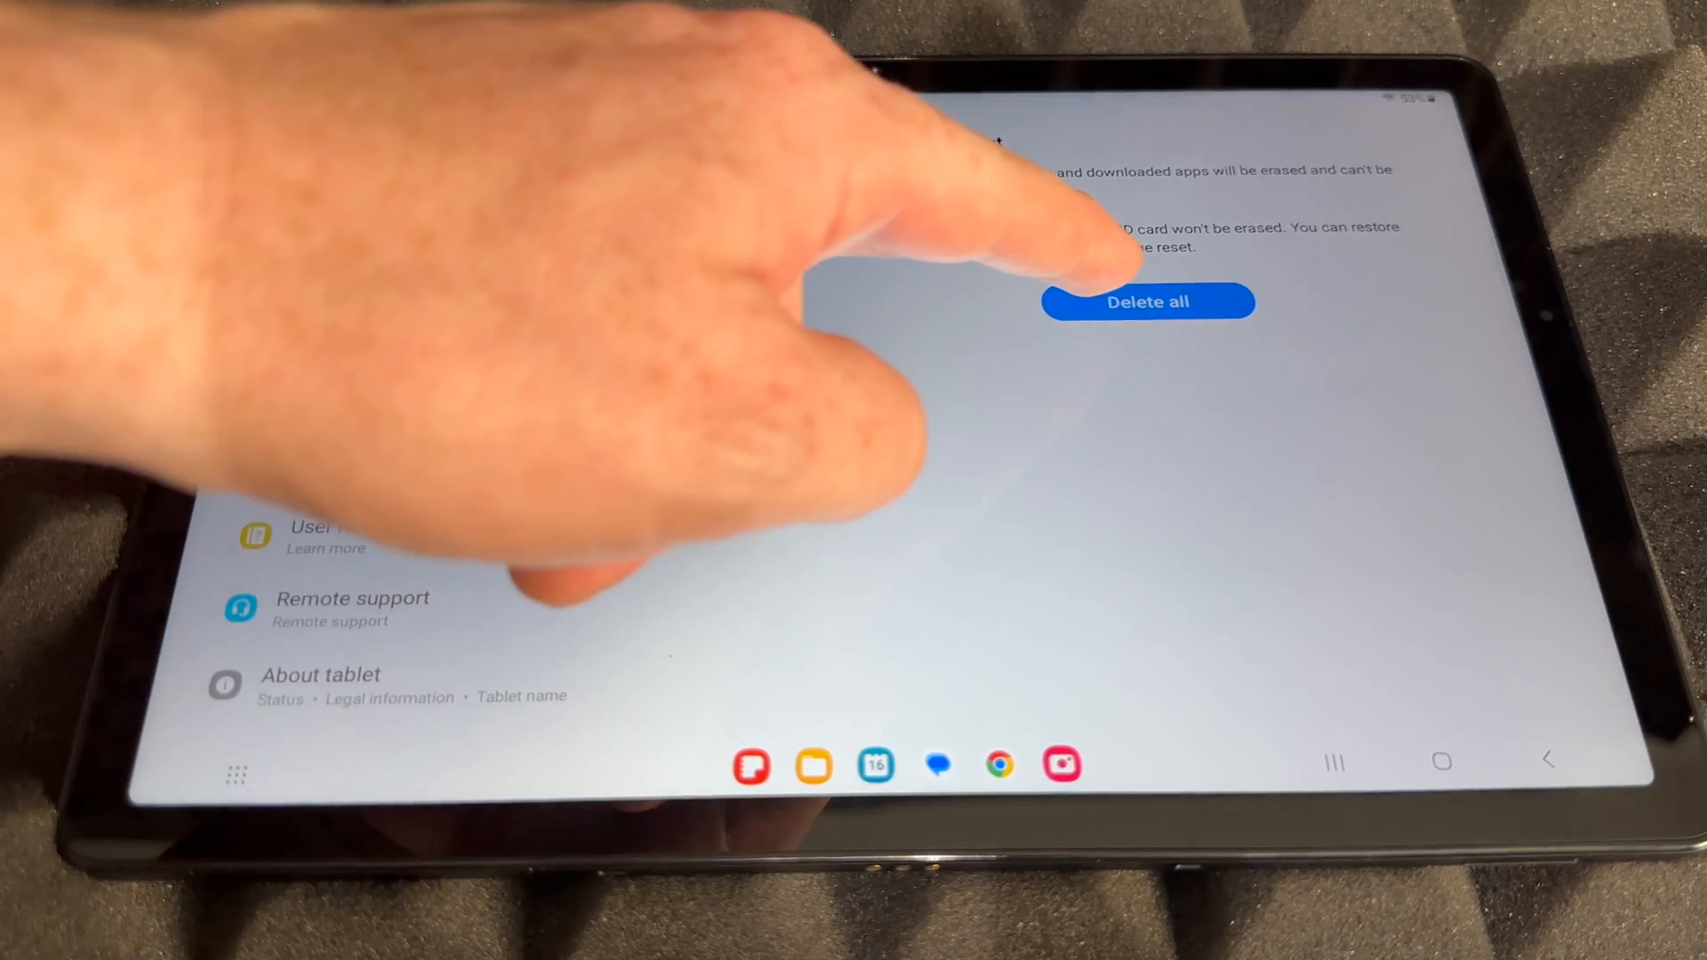
left_click(1147, 303)
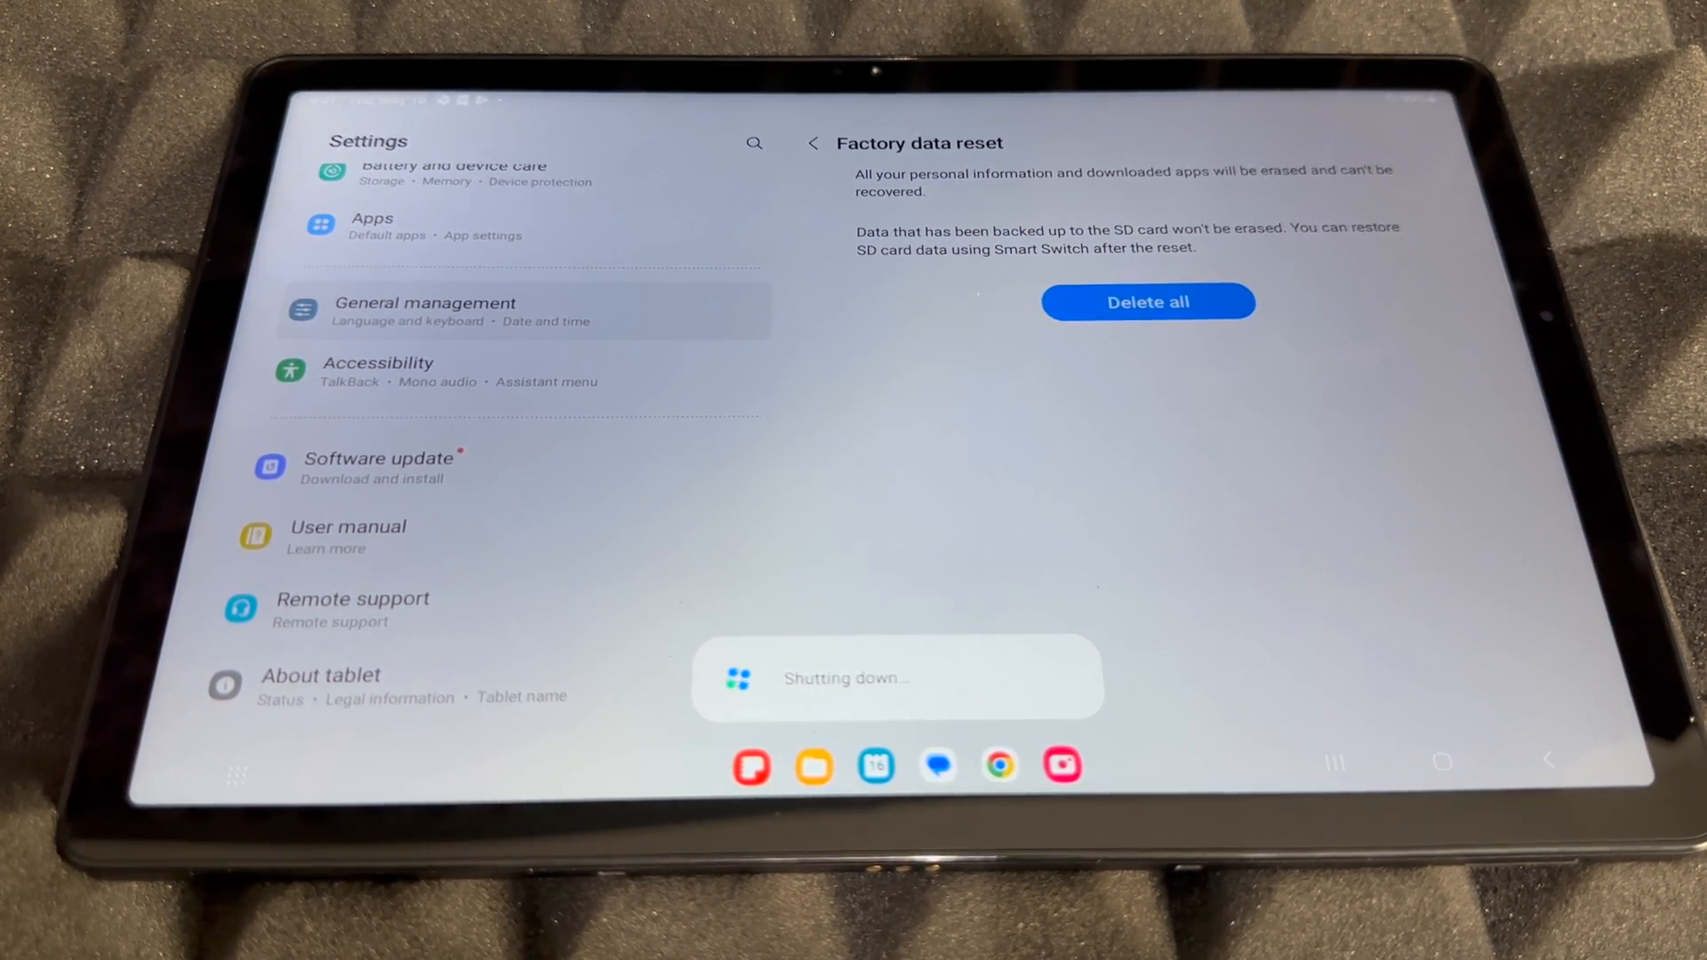
Bring up the power menu and choose Power off, reaching the confirmation prompt
left_click(1147, 302)
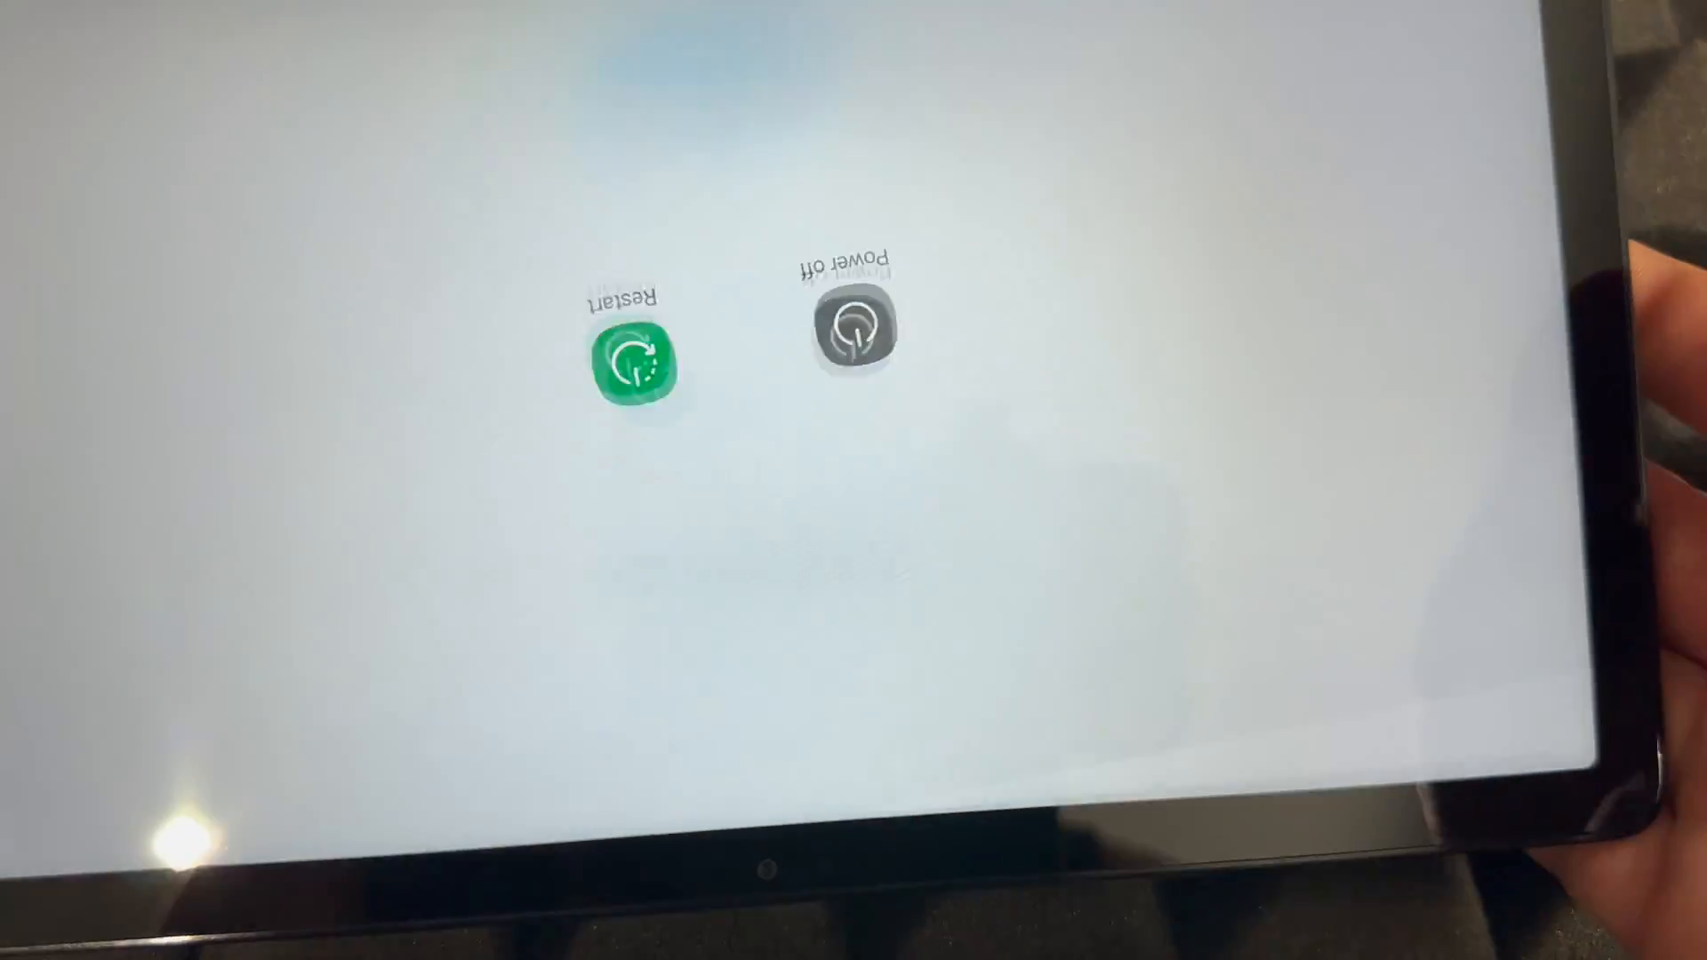
left_click(850, 333)
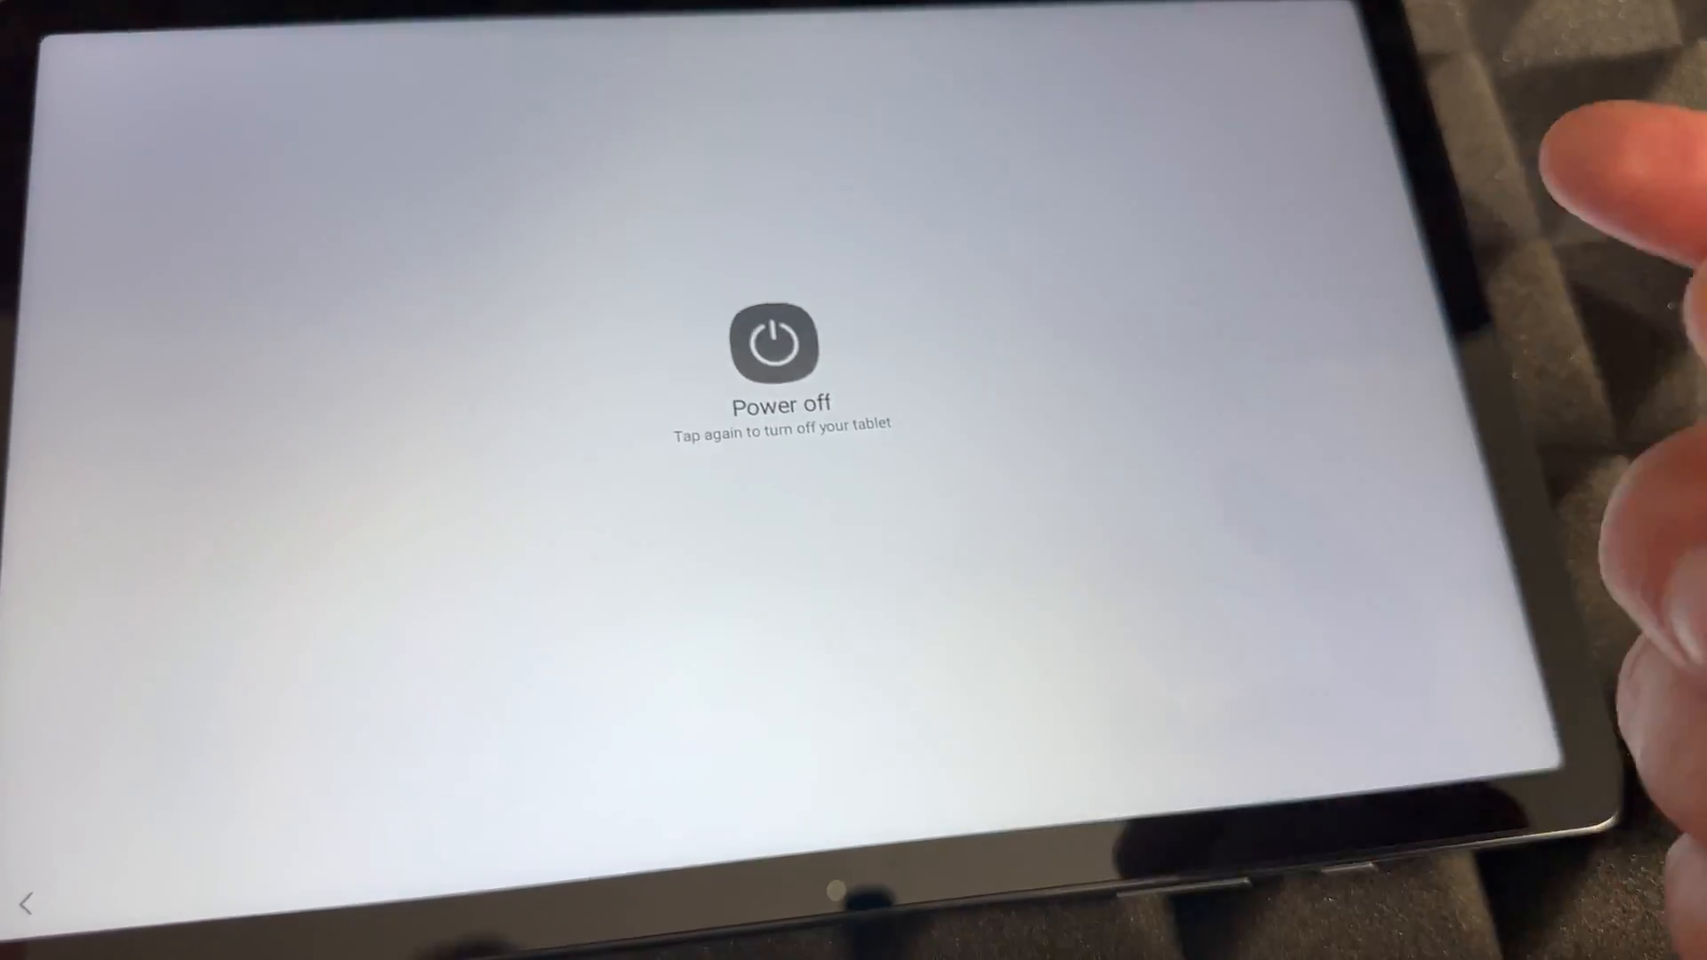